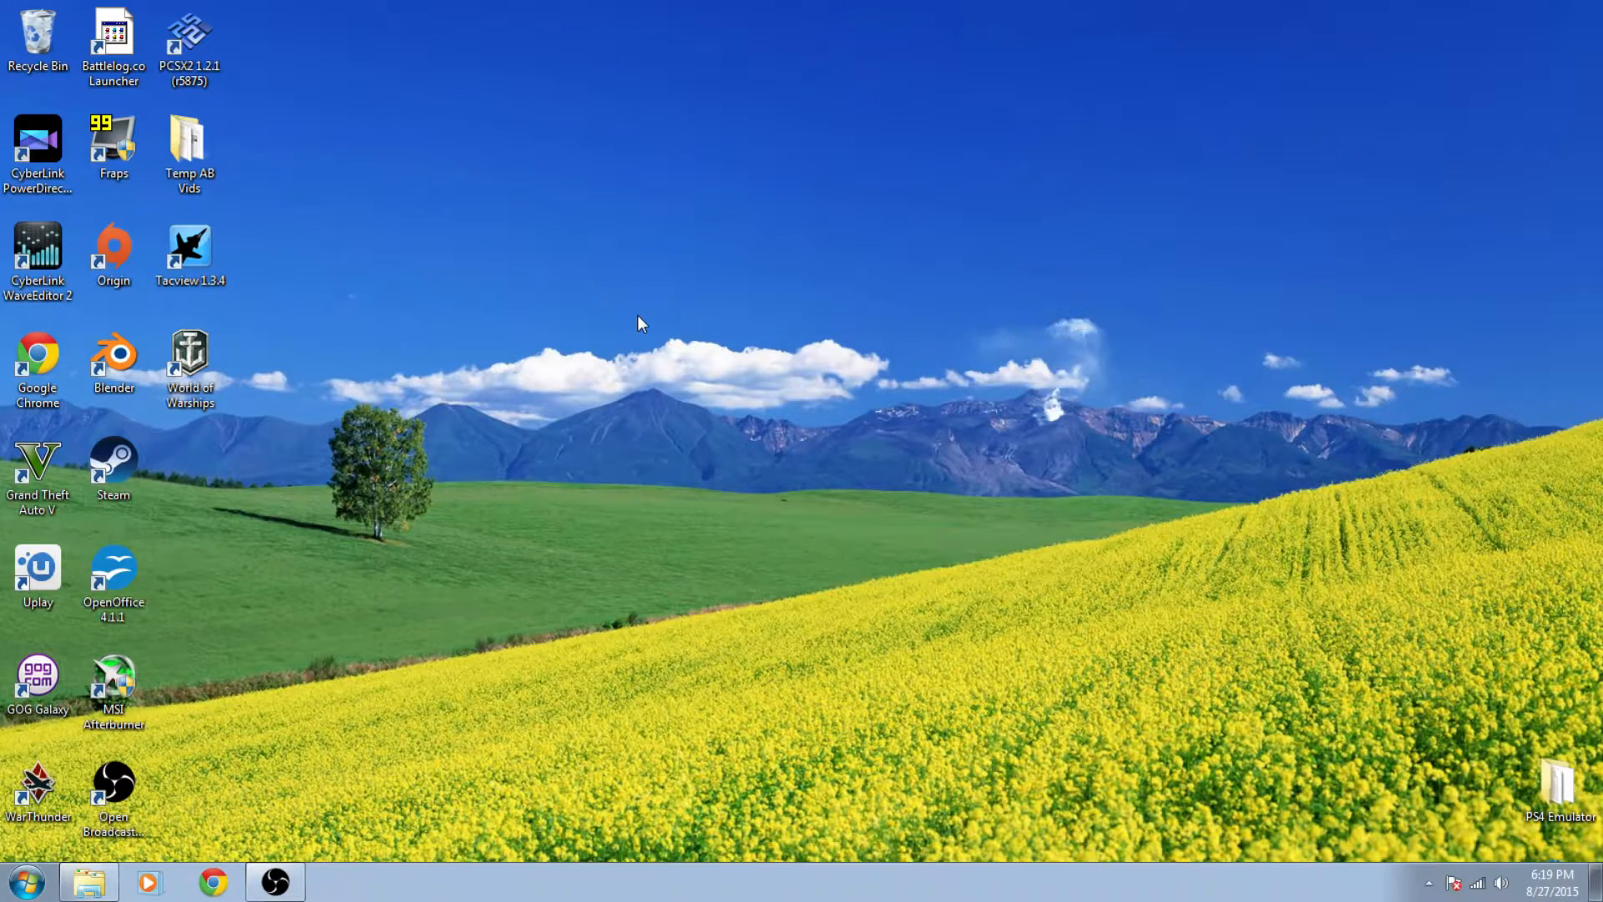
Step: Launch AMD Catalyst Control Center from the desktop's right-click menu
{"action": "right_click", "coordinate": [640, 324]}
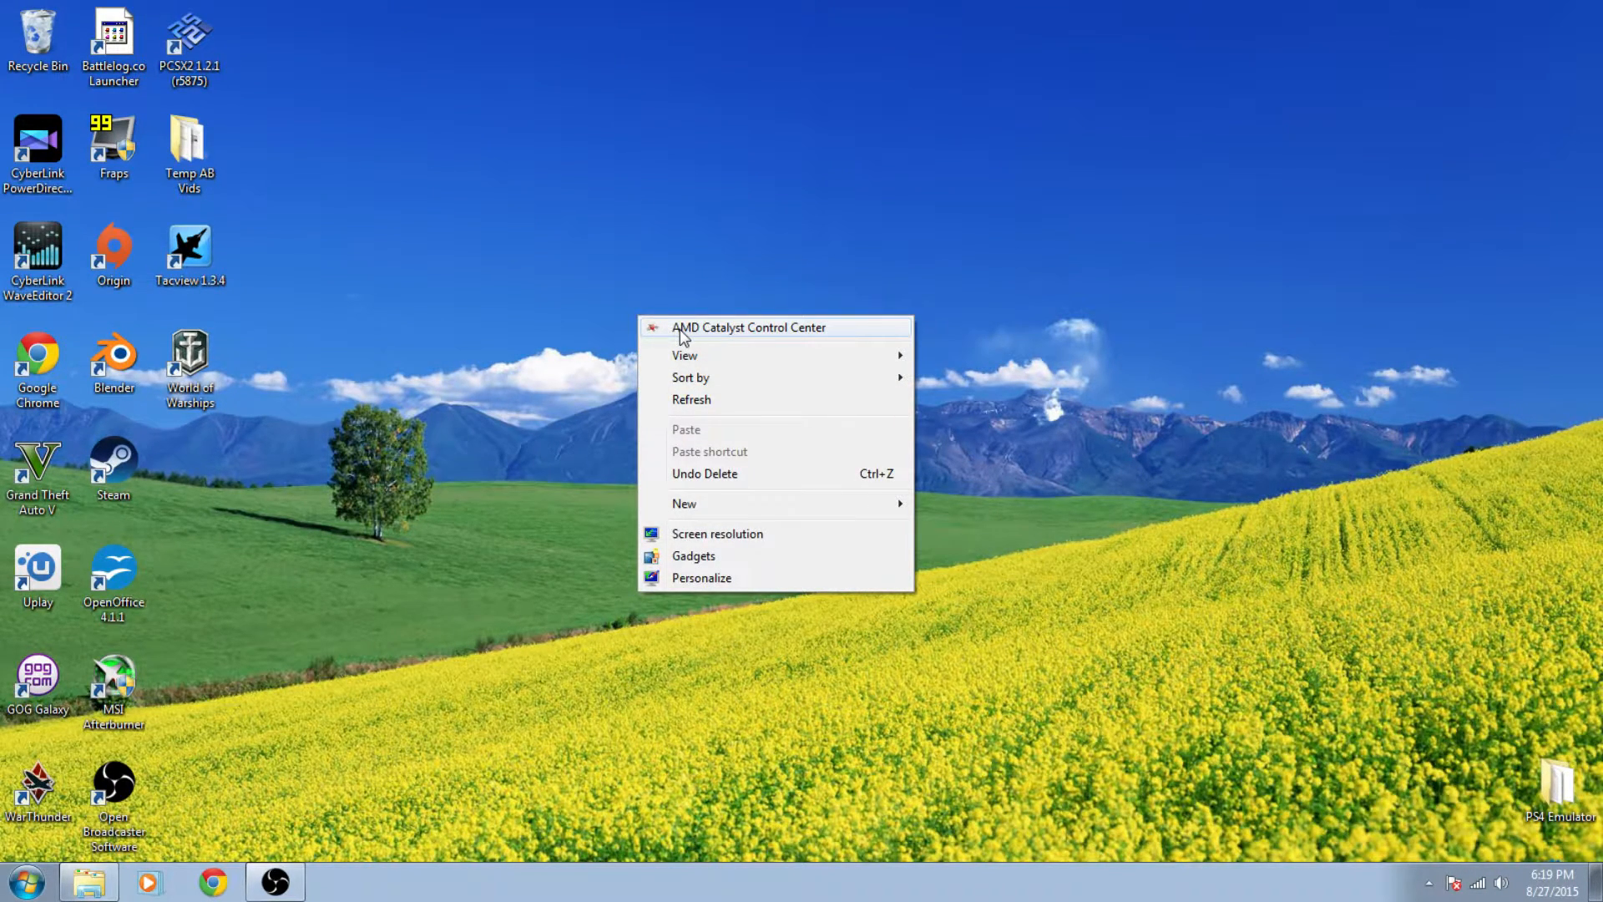
{"action": "left_click", "coordinate": [748, 328]}
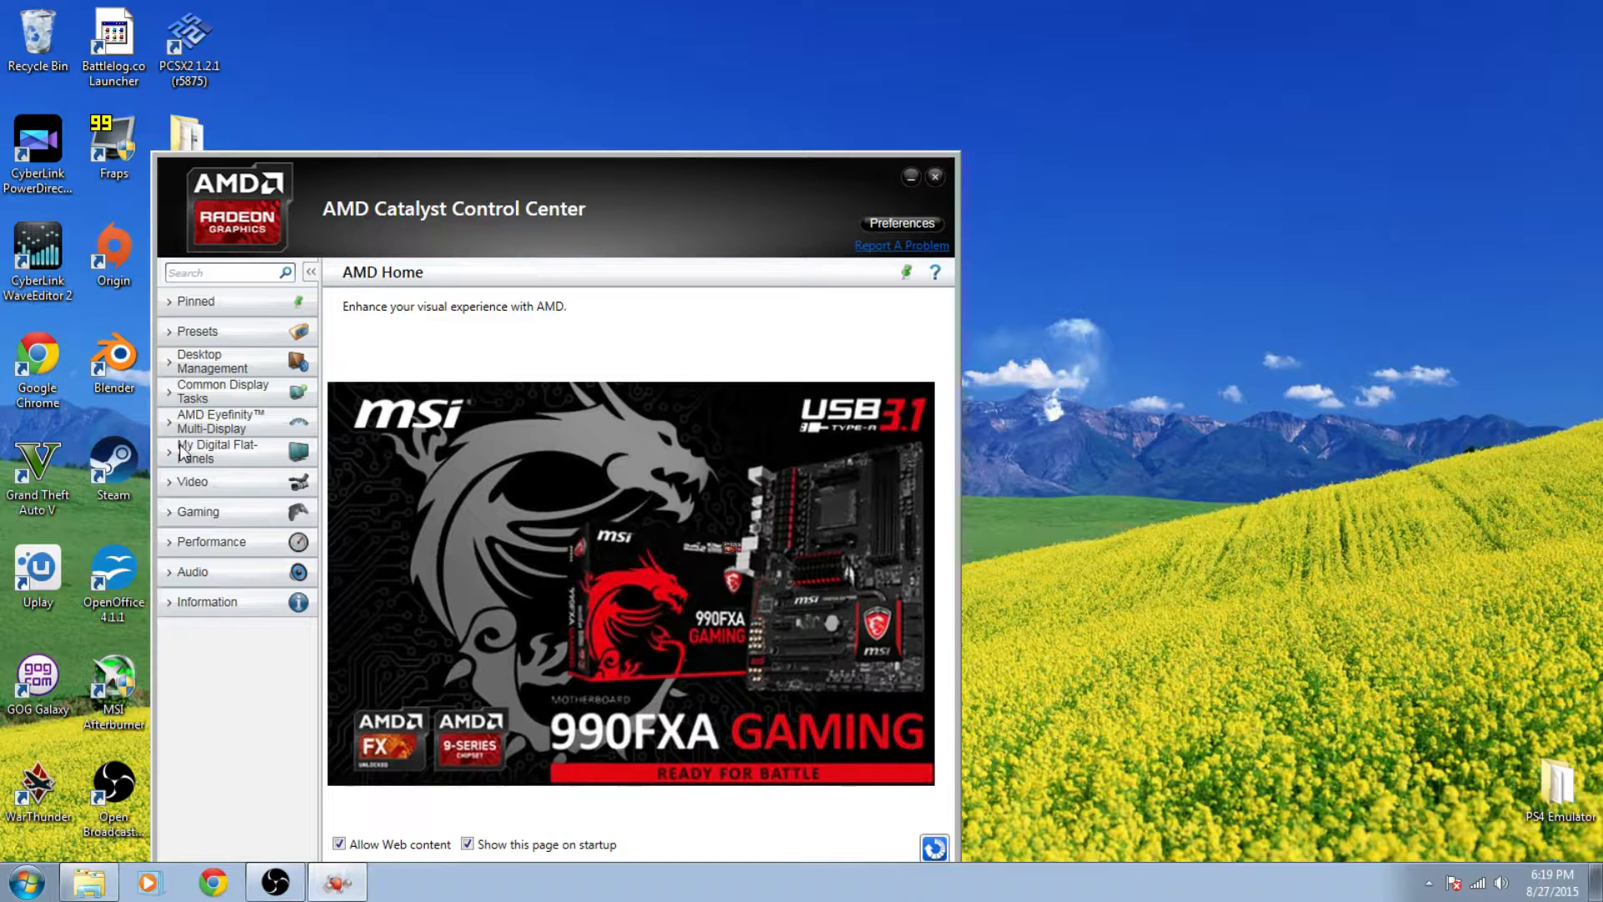
Step: Go to the My Digital Flat-Panels settings page
{"action": "left_click", "coordinate": [226, 451]}
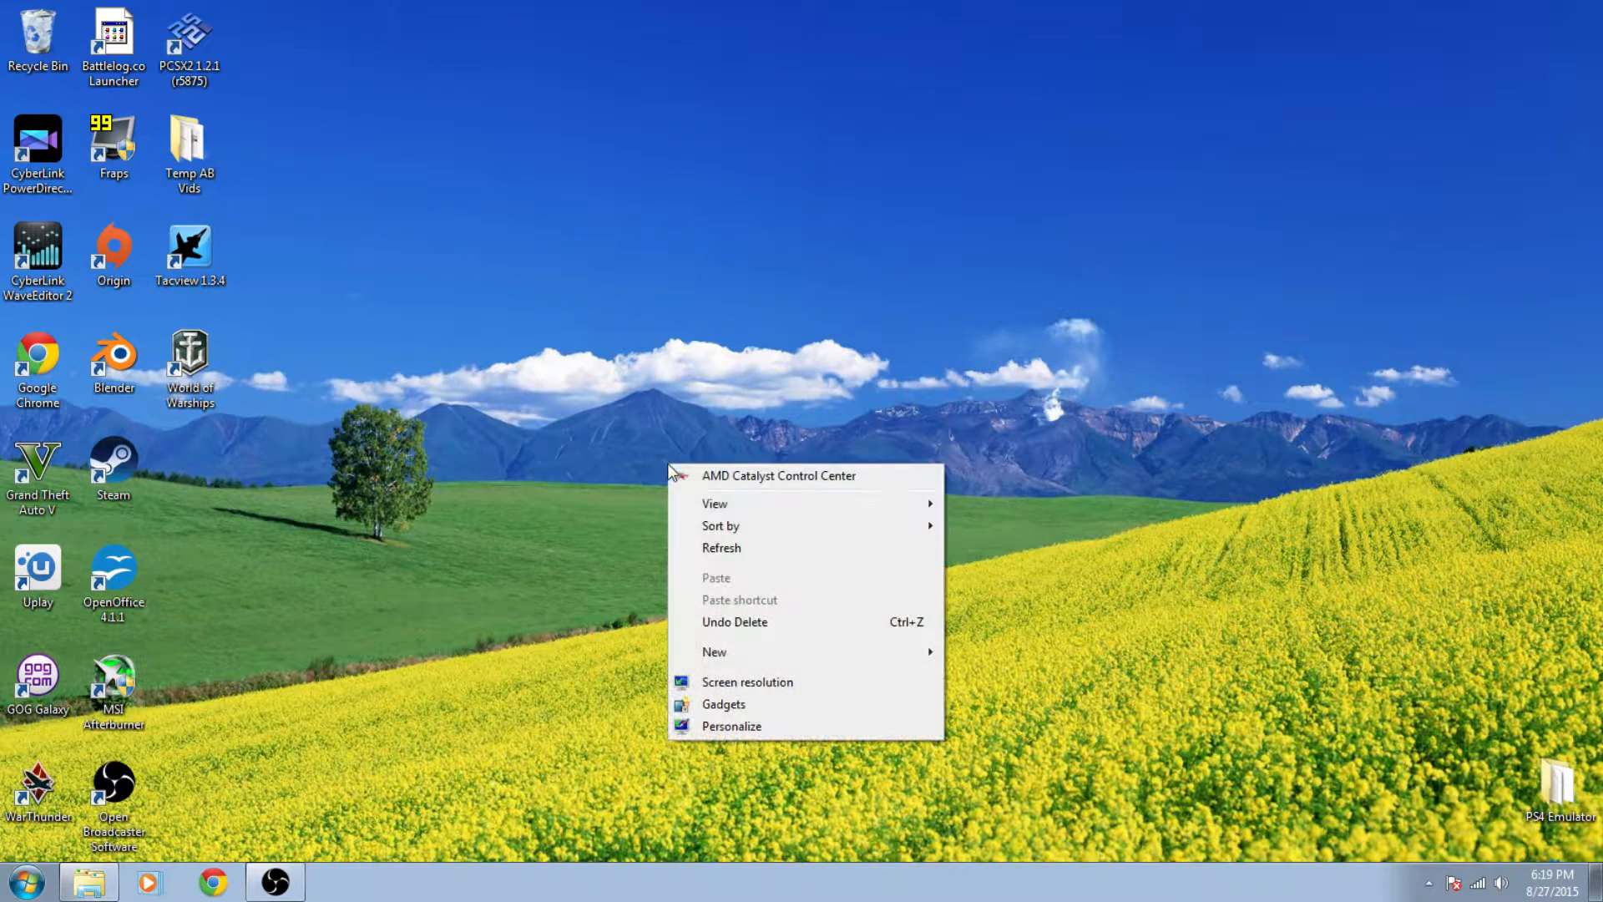
{"action": "left_click", "coordinate": [748, 682]}
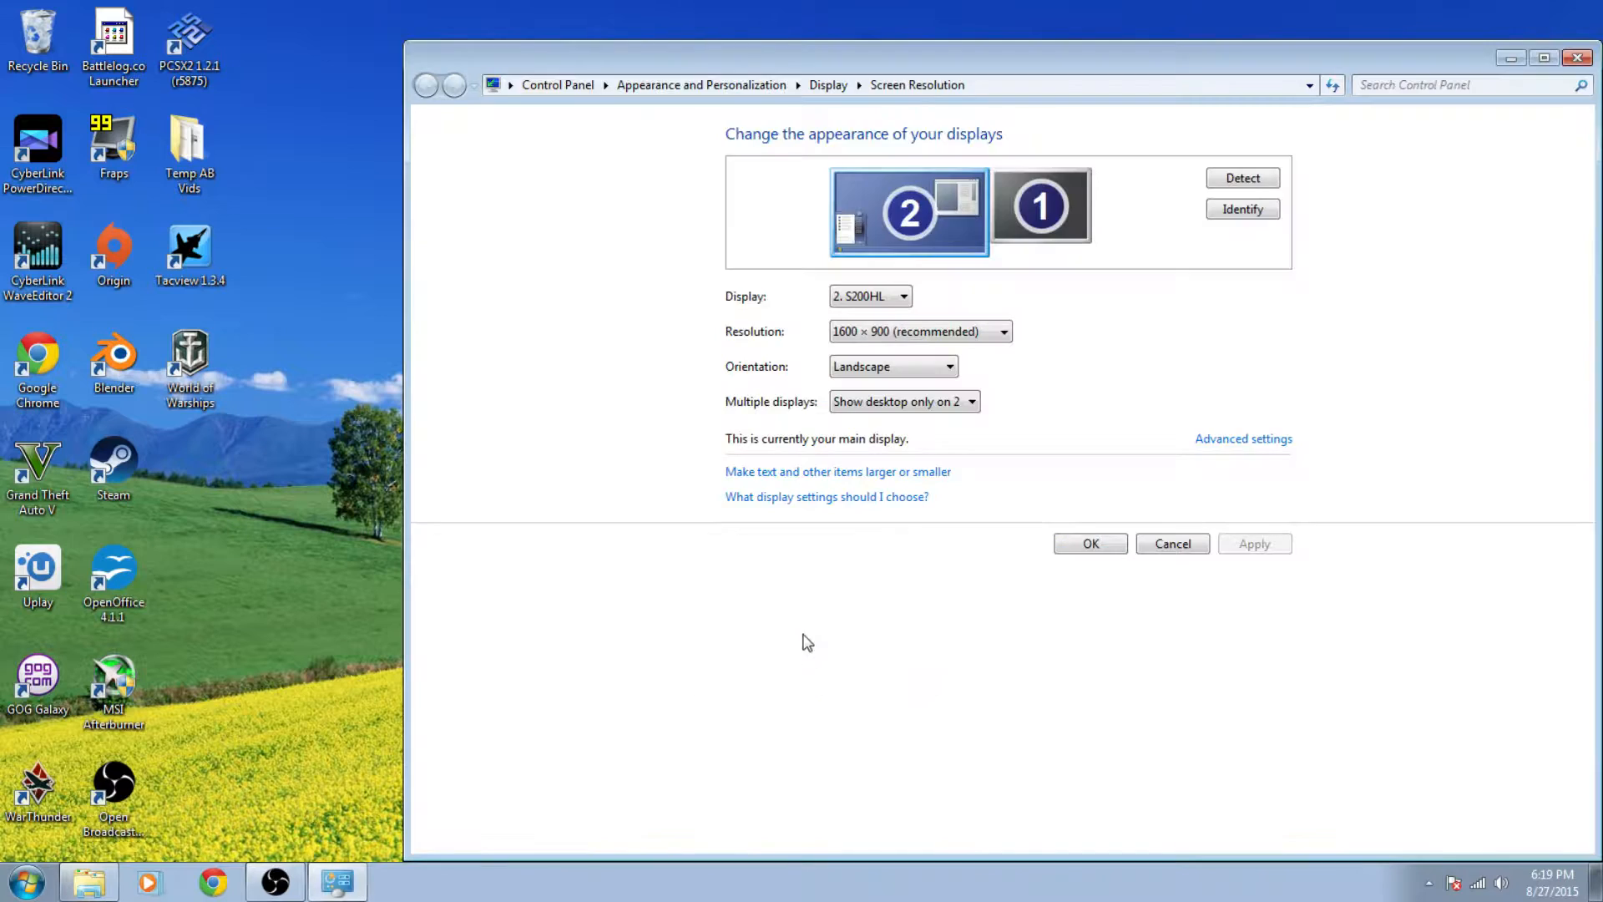
{"action": "mouse_move", "coordinate": [1161, 312]}
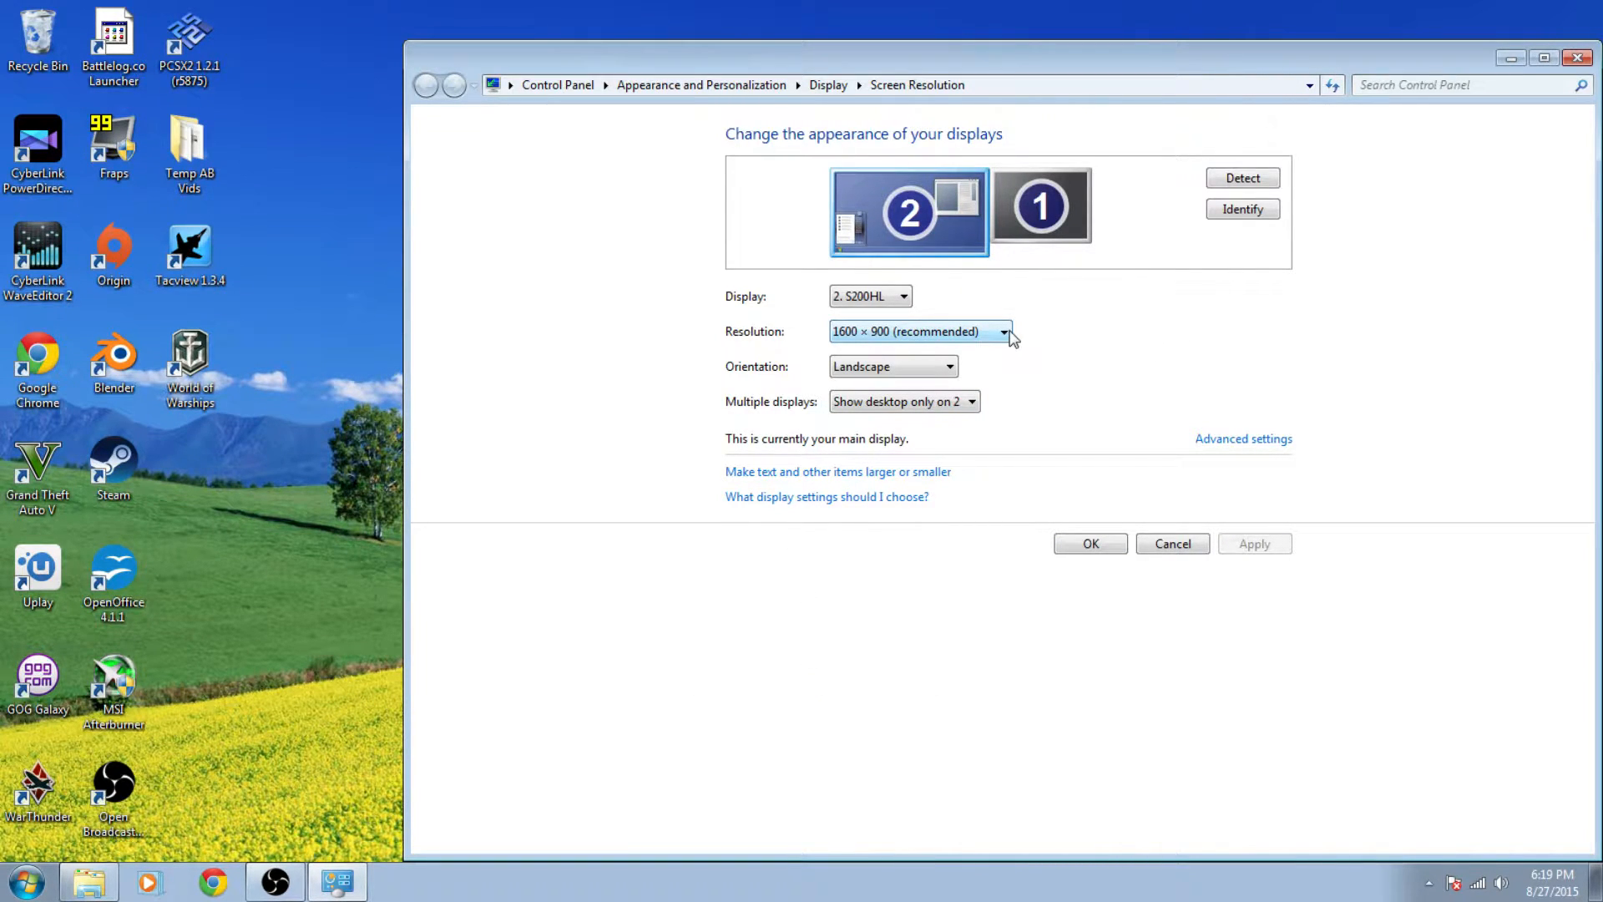
{"action": "left_click", "coordinate": [1003, 330]}
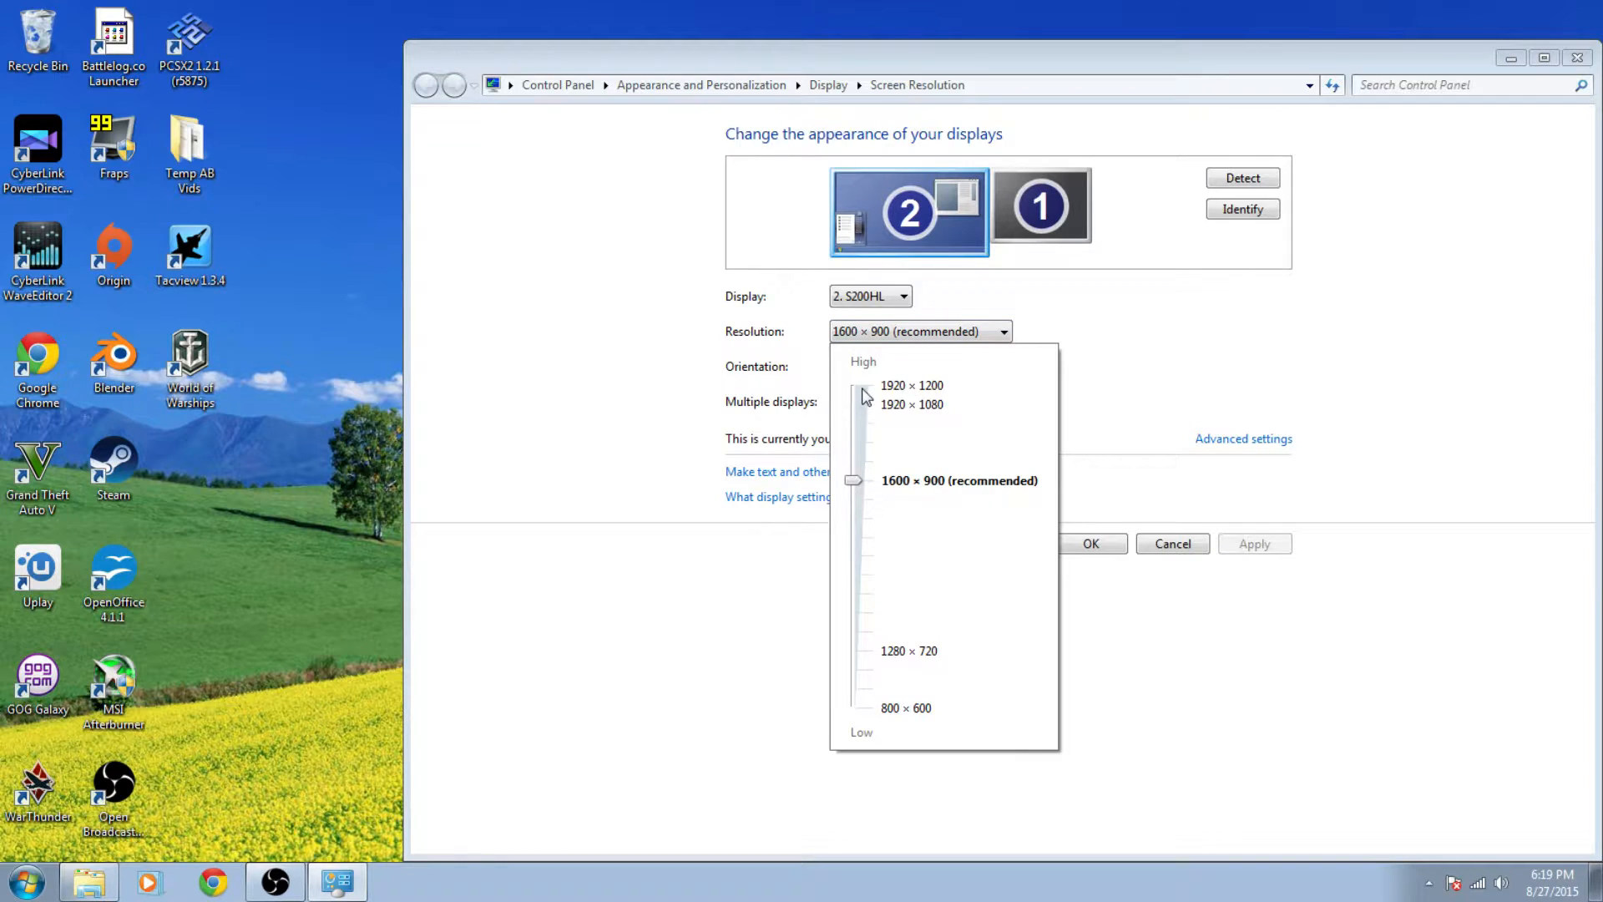
{"action": "mouse_move", "coordinate": [863, 414]}
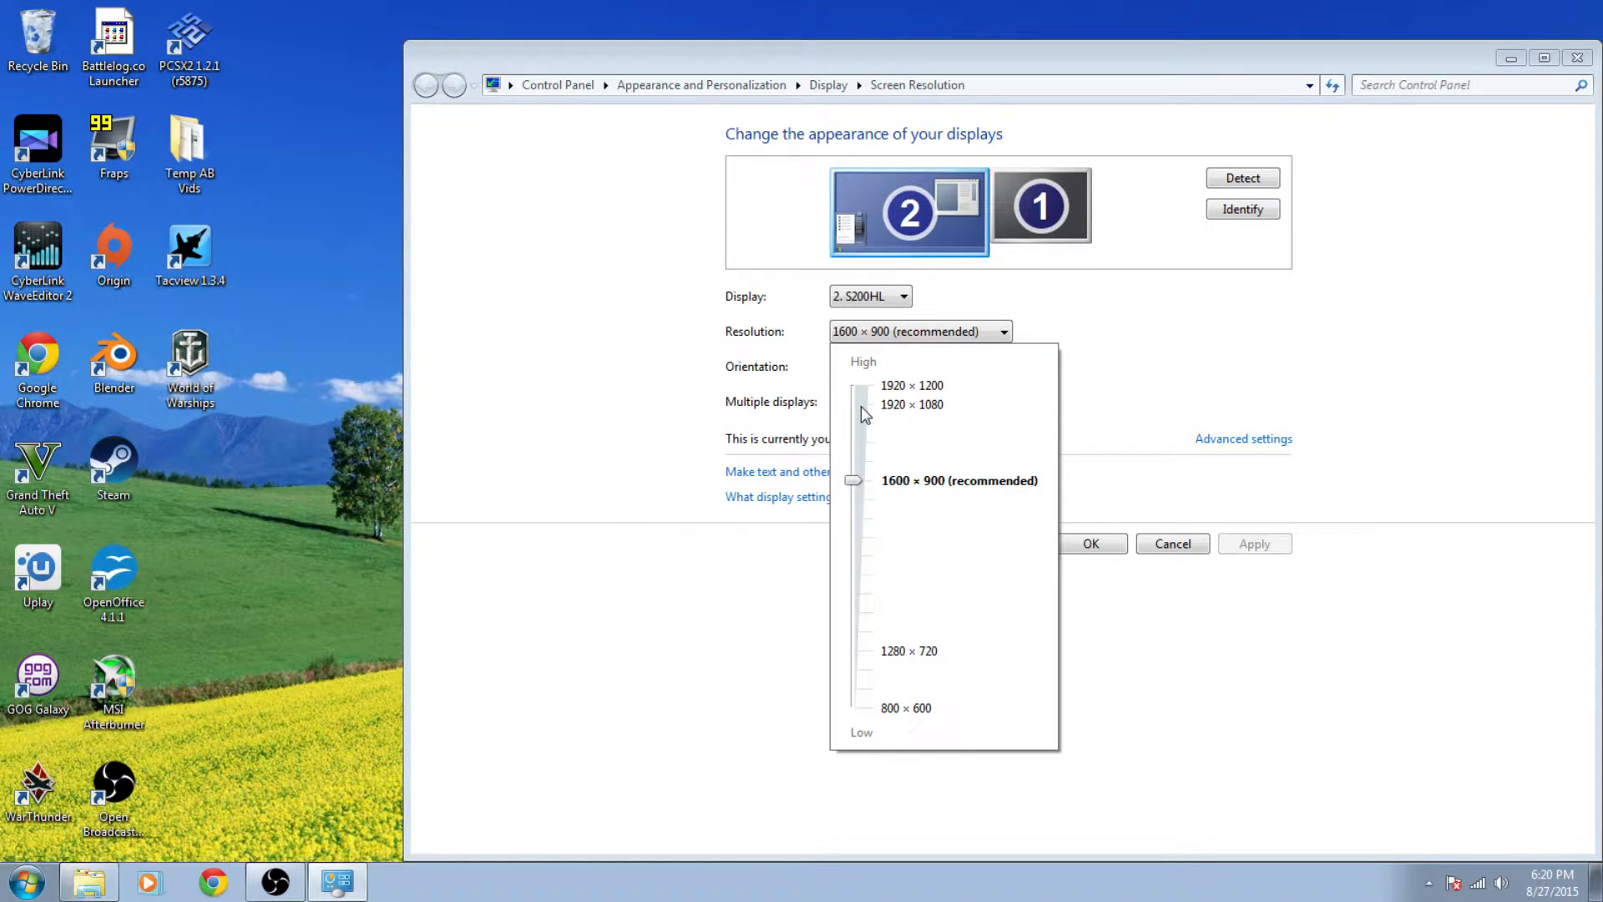
{"action": "mouse_move", "coordinate": [876, 435]}
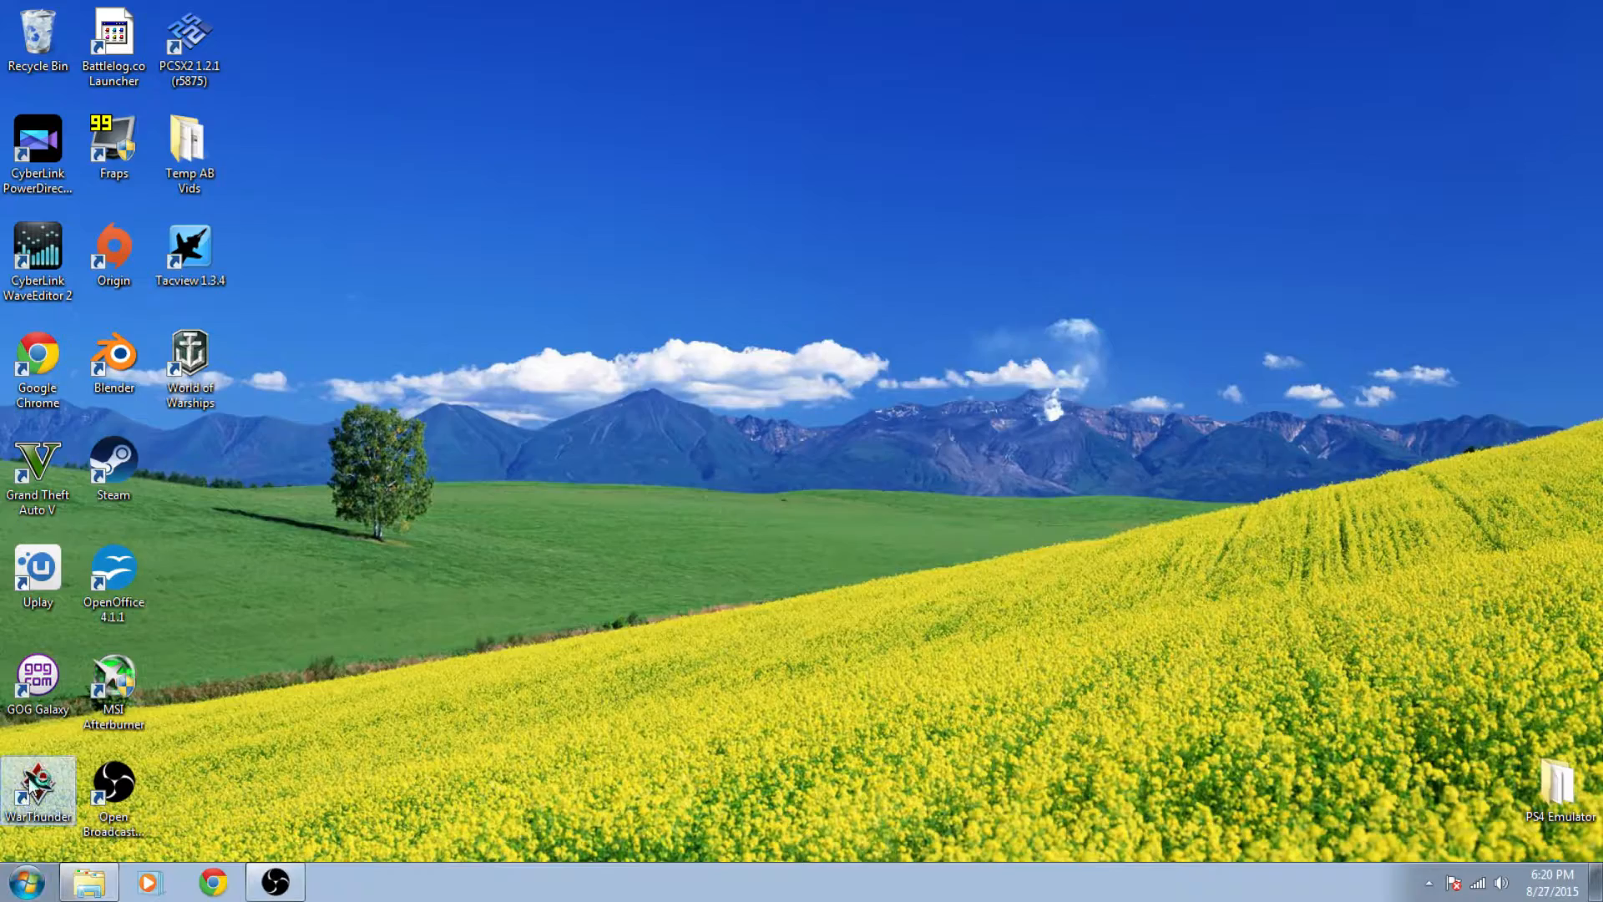
Step: Start the War Thunder launcher and expand its Resolution list showing the new higher modes
{"action": "double_click", "coordinate": [39, 786]}
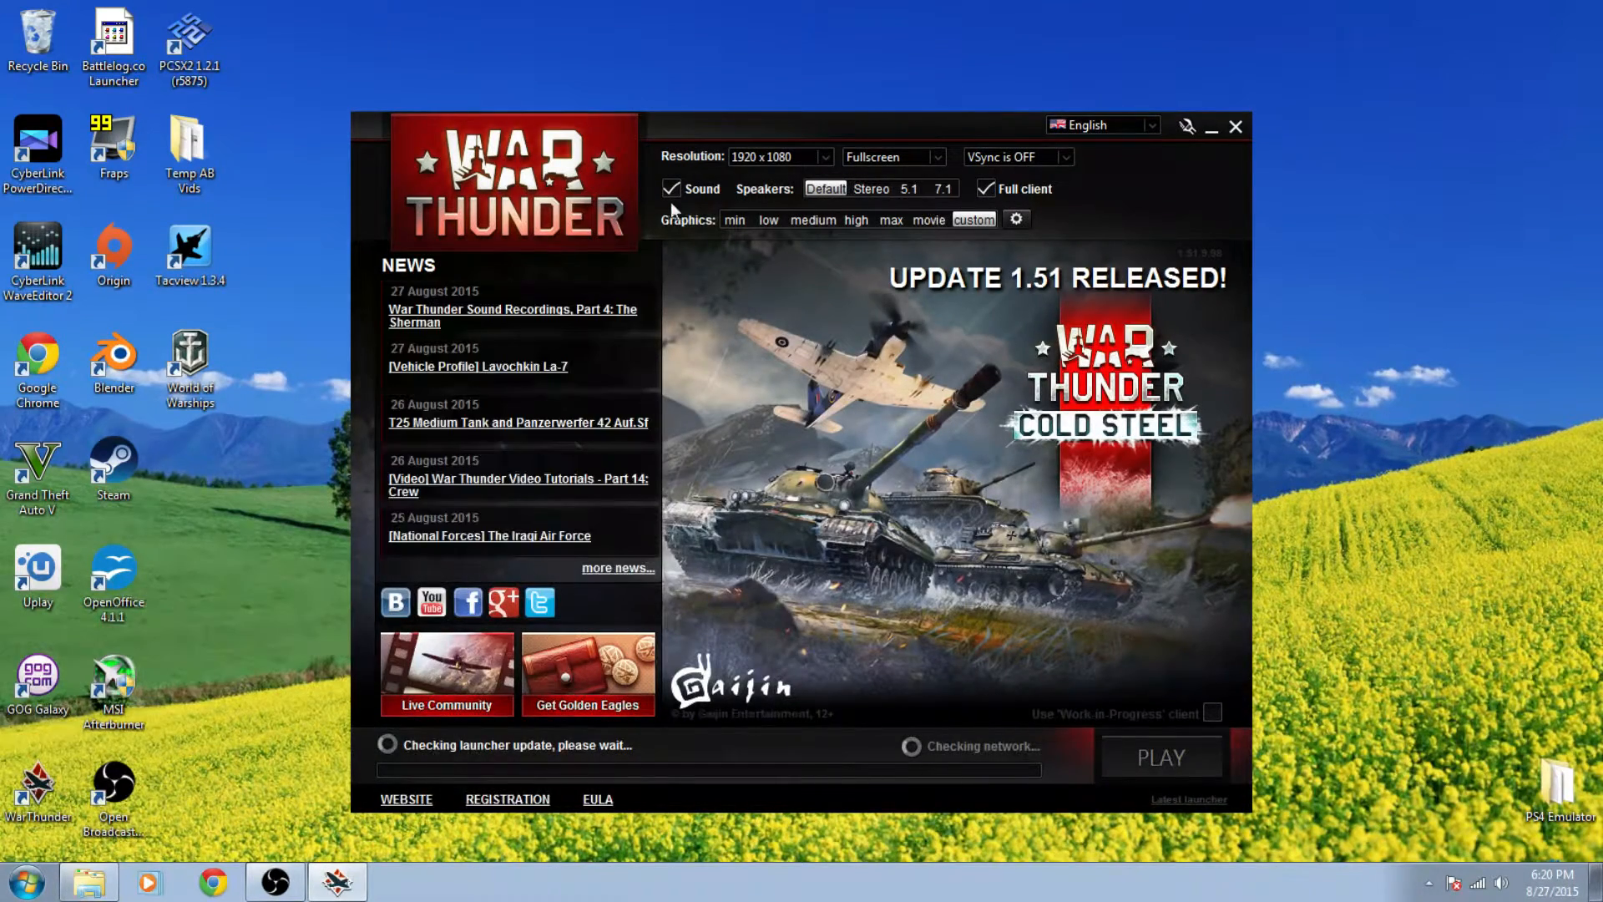
{"action": "left_click", "coordinate": [1016, 218]}
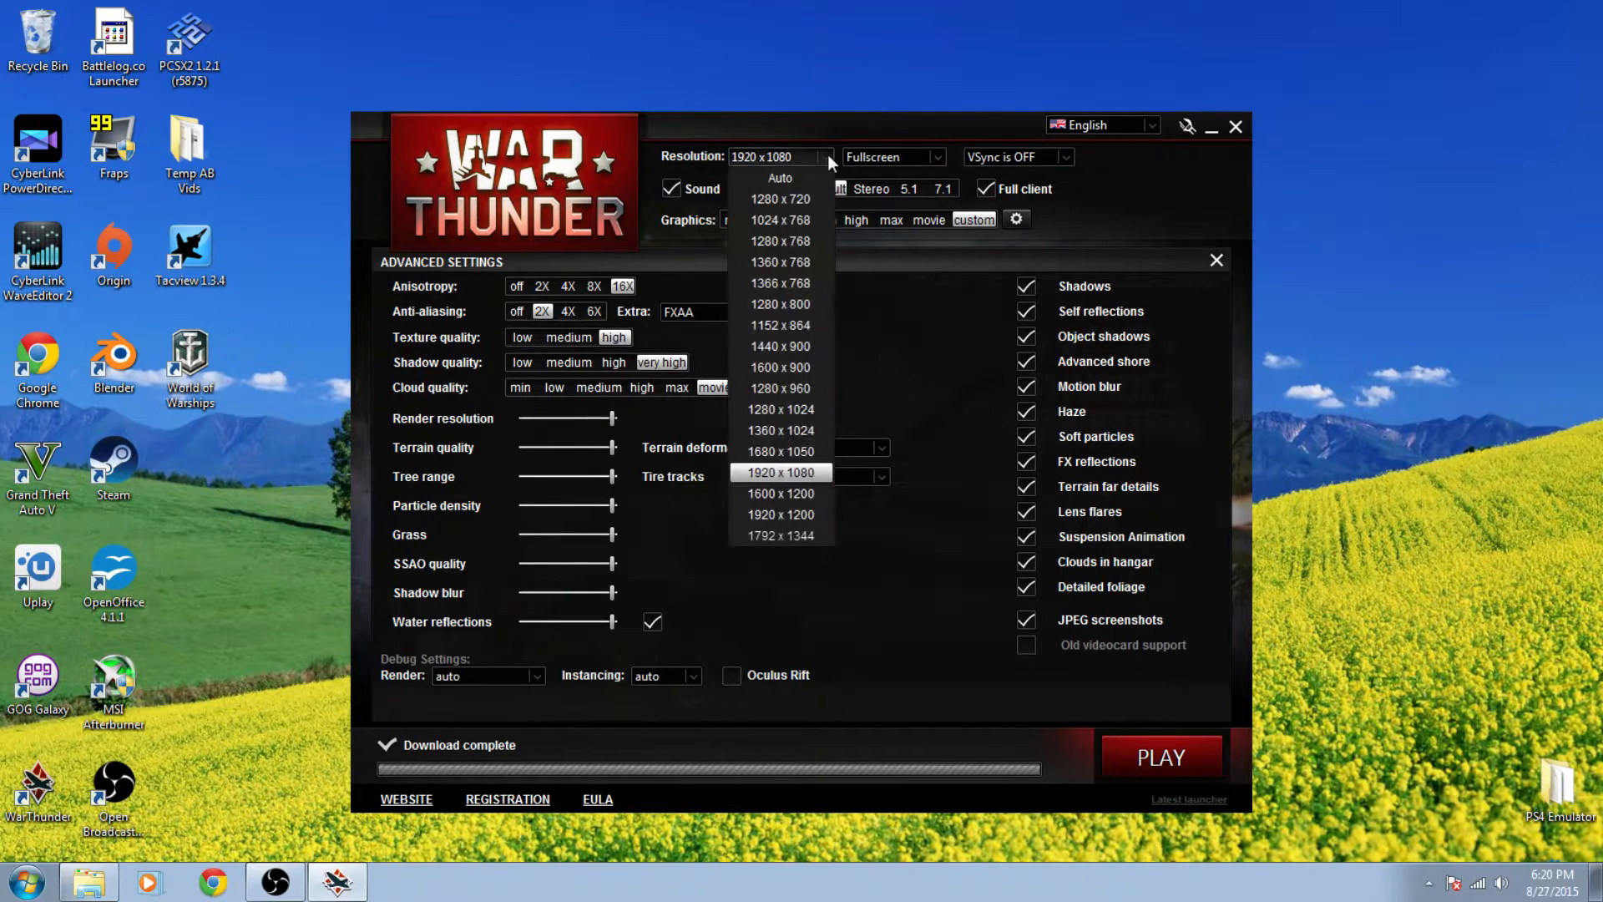
{"action": "mouse_move", "coordinate": [780, 409]}
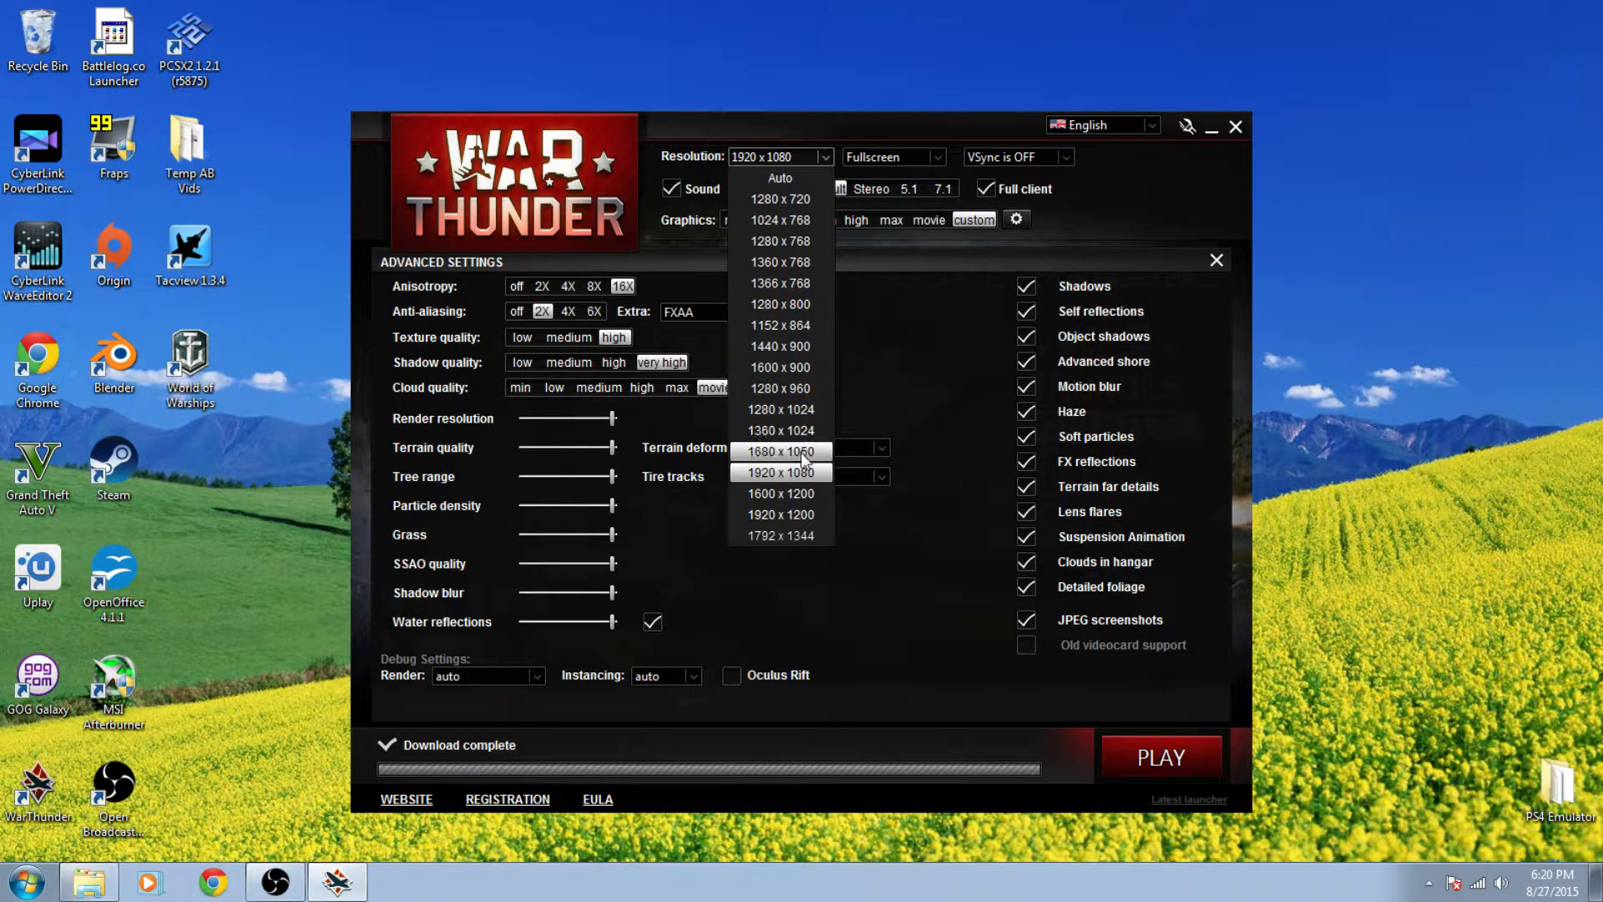
{"action": "mouse_move", "coordinate": [829, 511]}
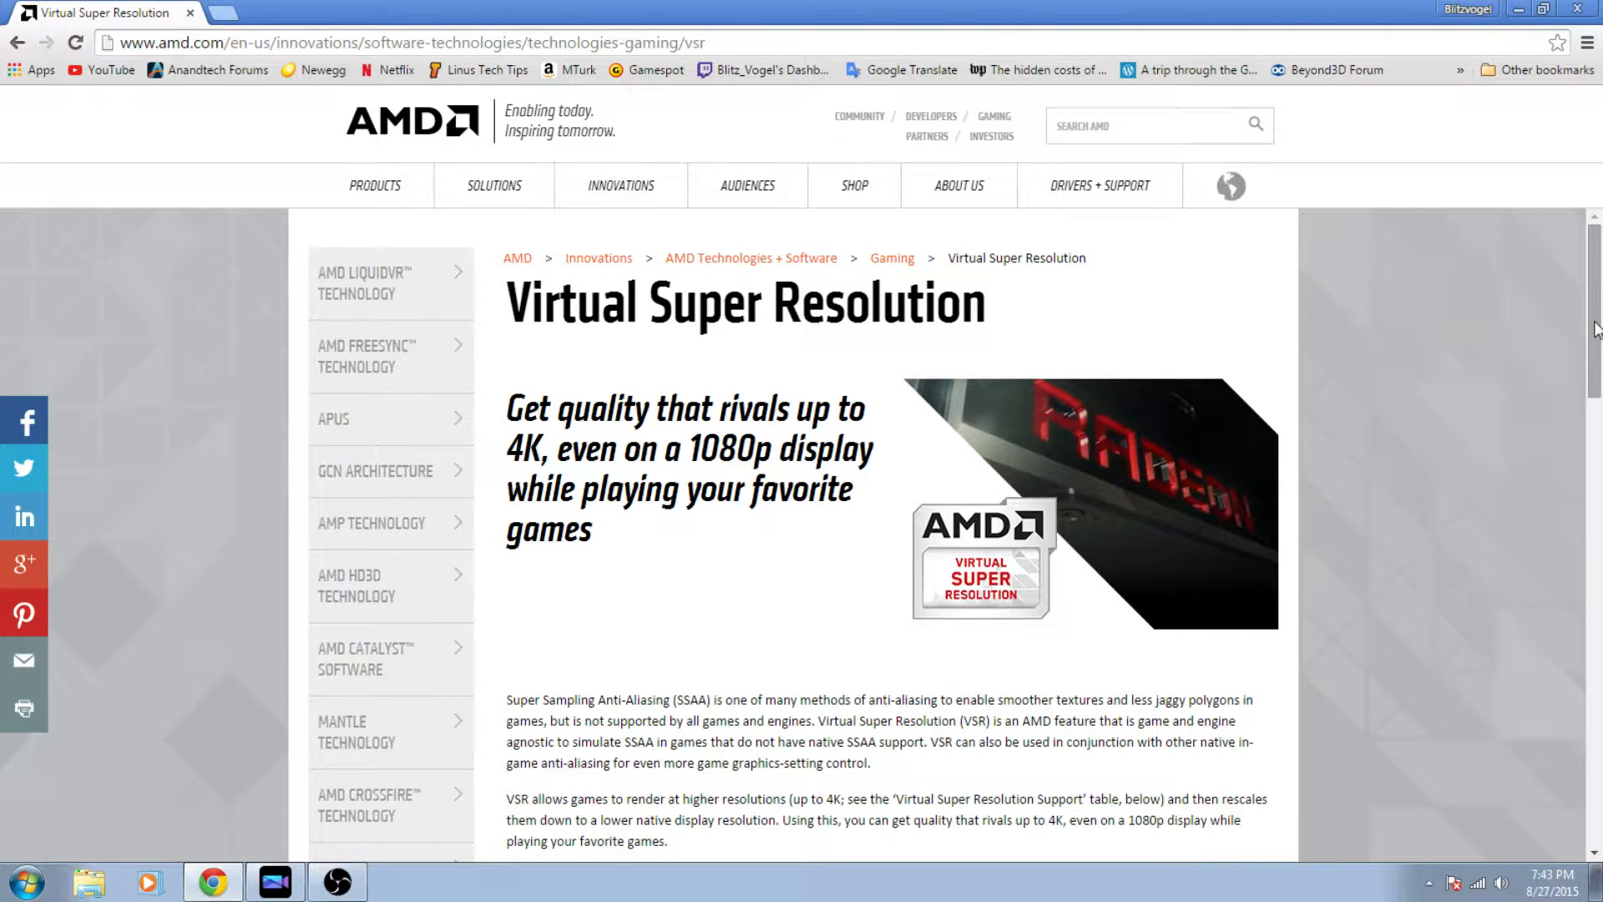
Step: Scroll the AMD VSR page down to the Virtual Super Resolution Support table
{"action": "scroll", "scroll_direction": "down", "scroll_amount": 3}
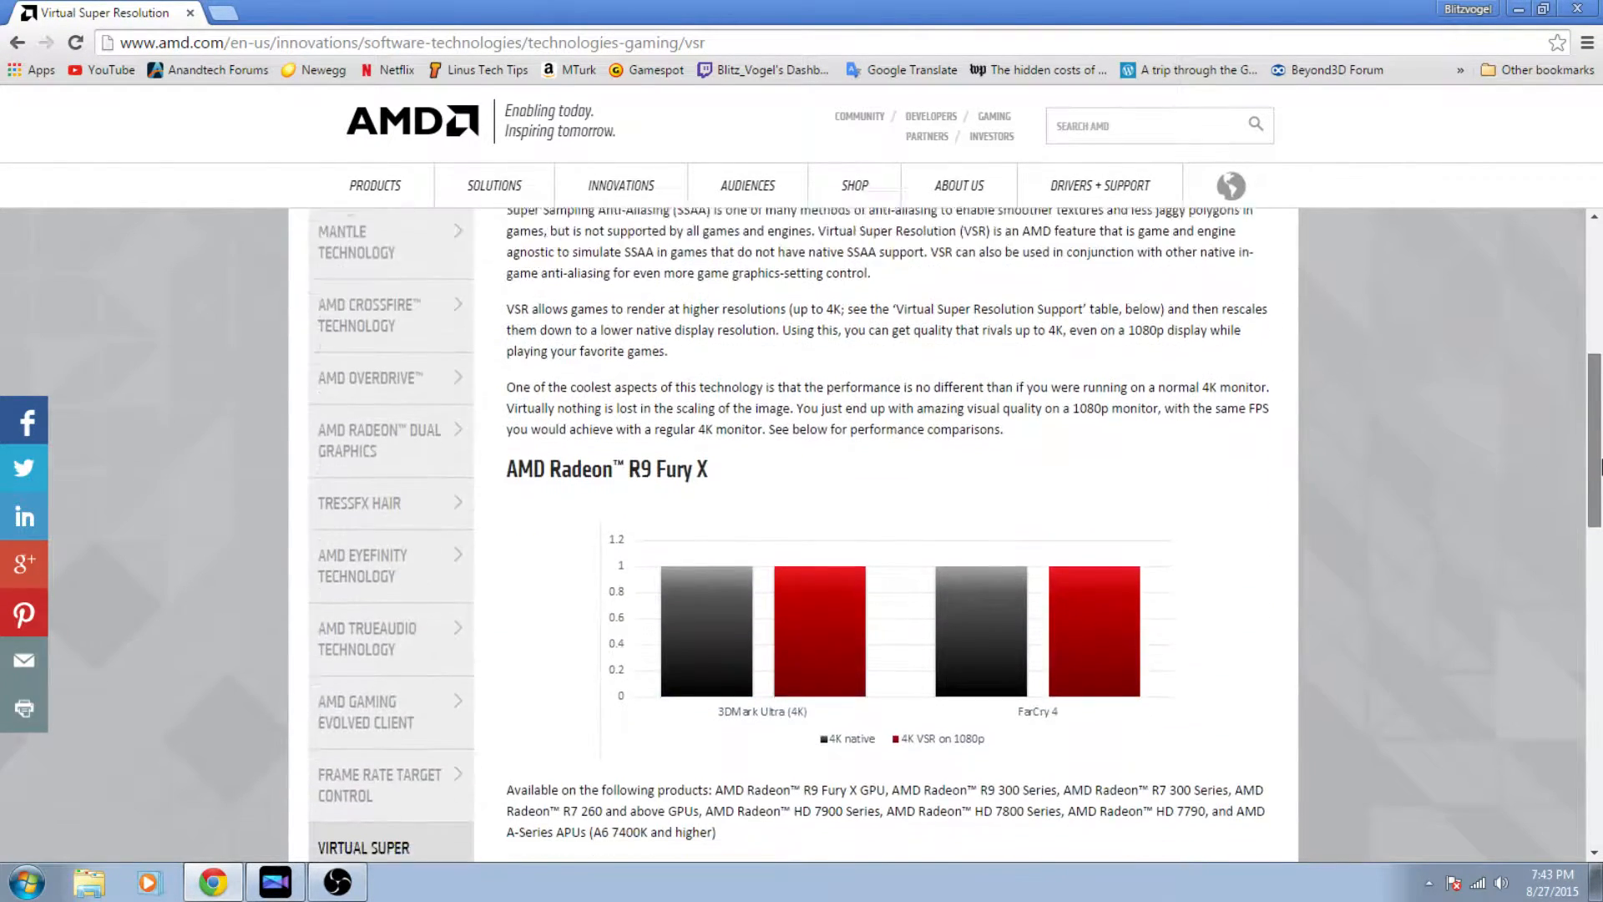
{"action": "scroll", "scroll_direction": "down", "scroll_amount": 3}
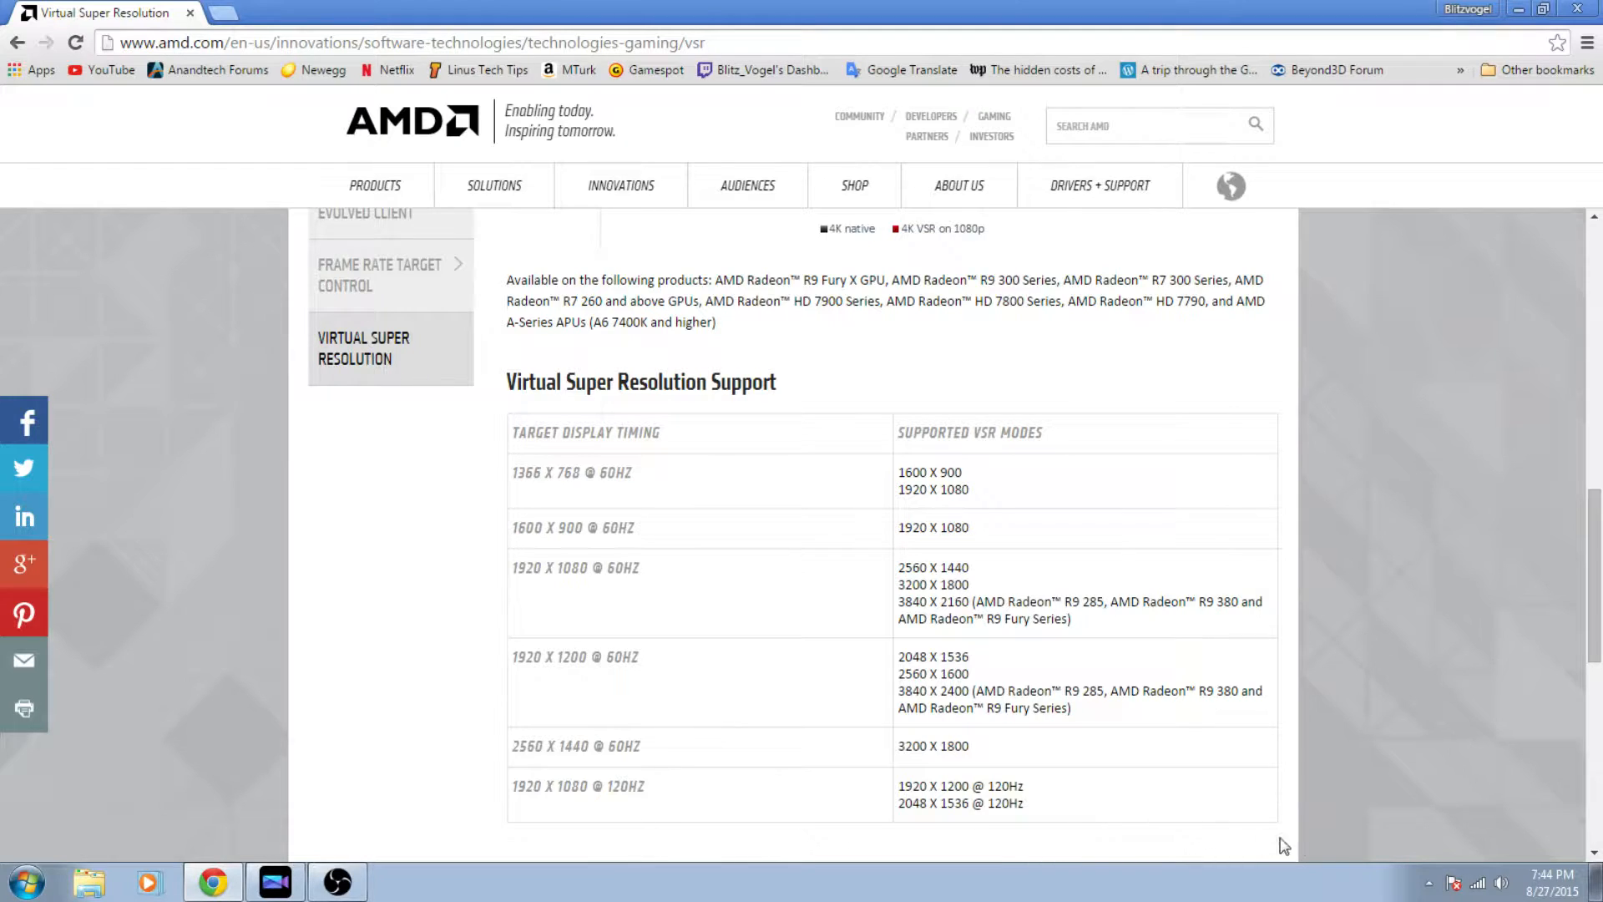
{"action": "mouse_move", "coordinate": [1367, 830]}
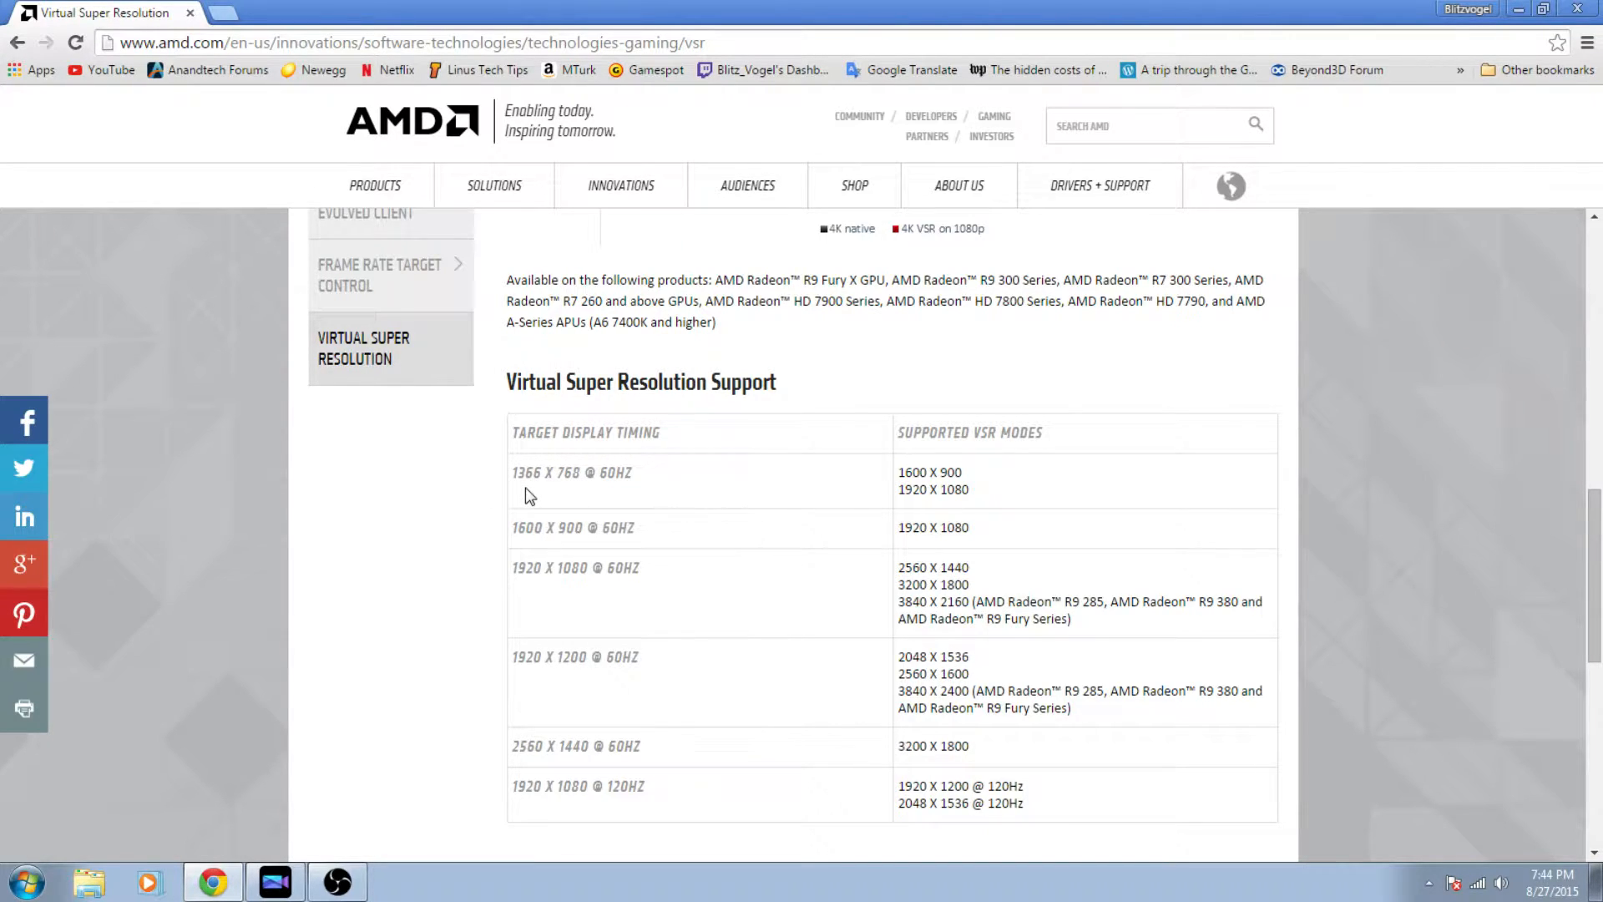
{"action": "mouse_move", "coordinate": [516, 503]}
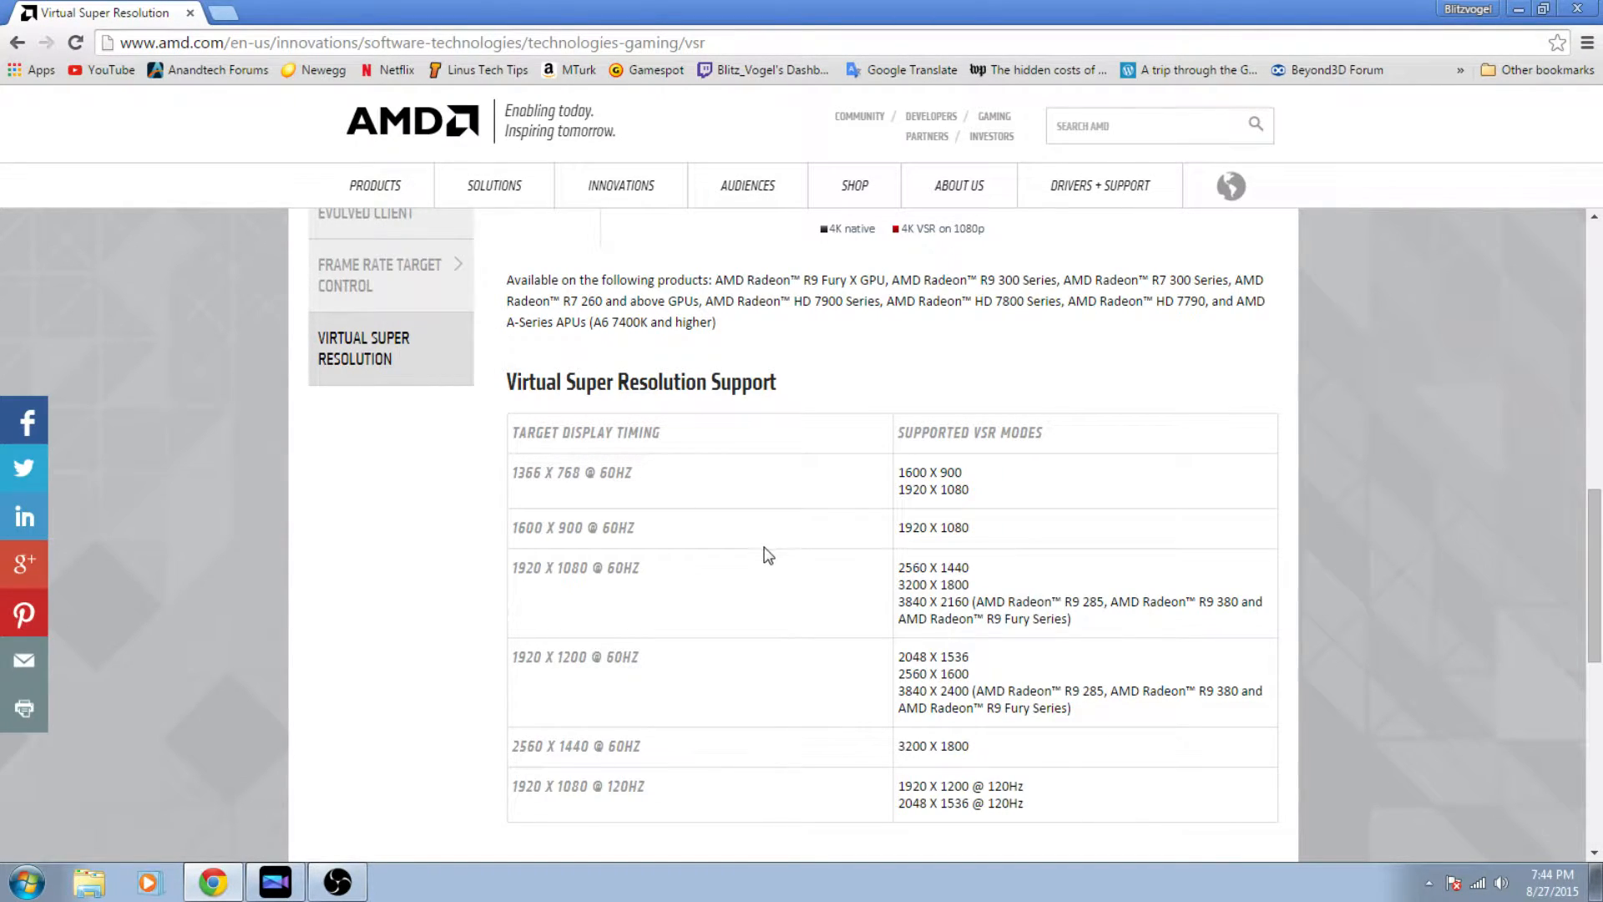
{"action": "mouse_move", "coordinate": [516, 553]}
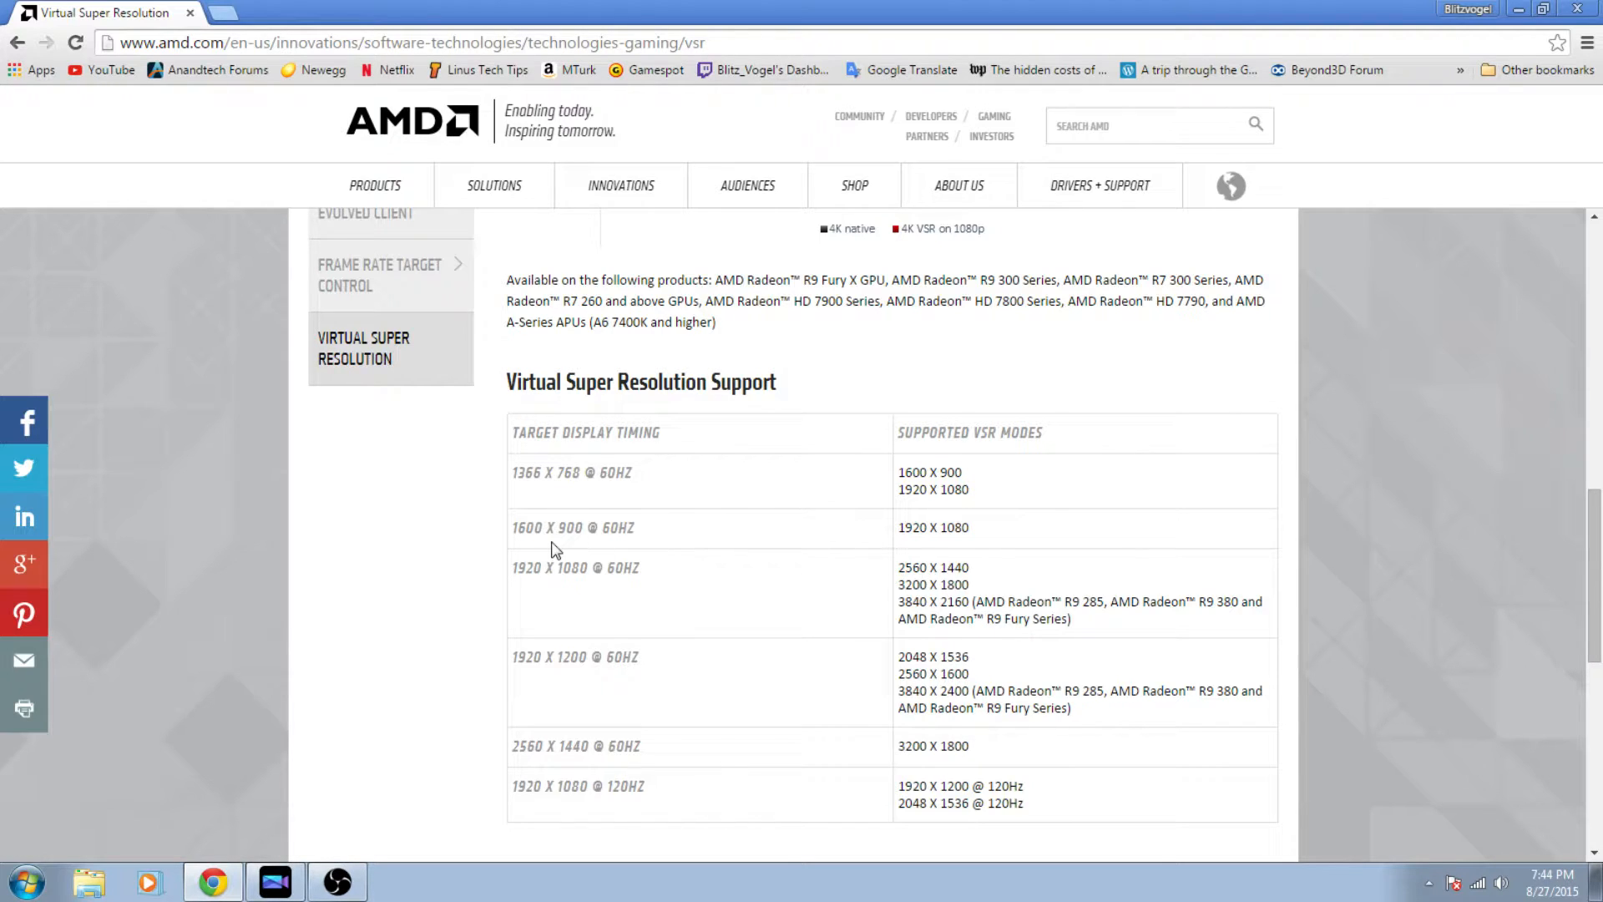
{"action": "mouse_move", "coordinate": [765, 603]}
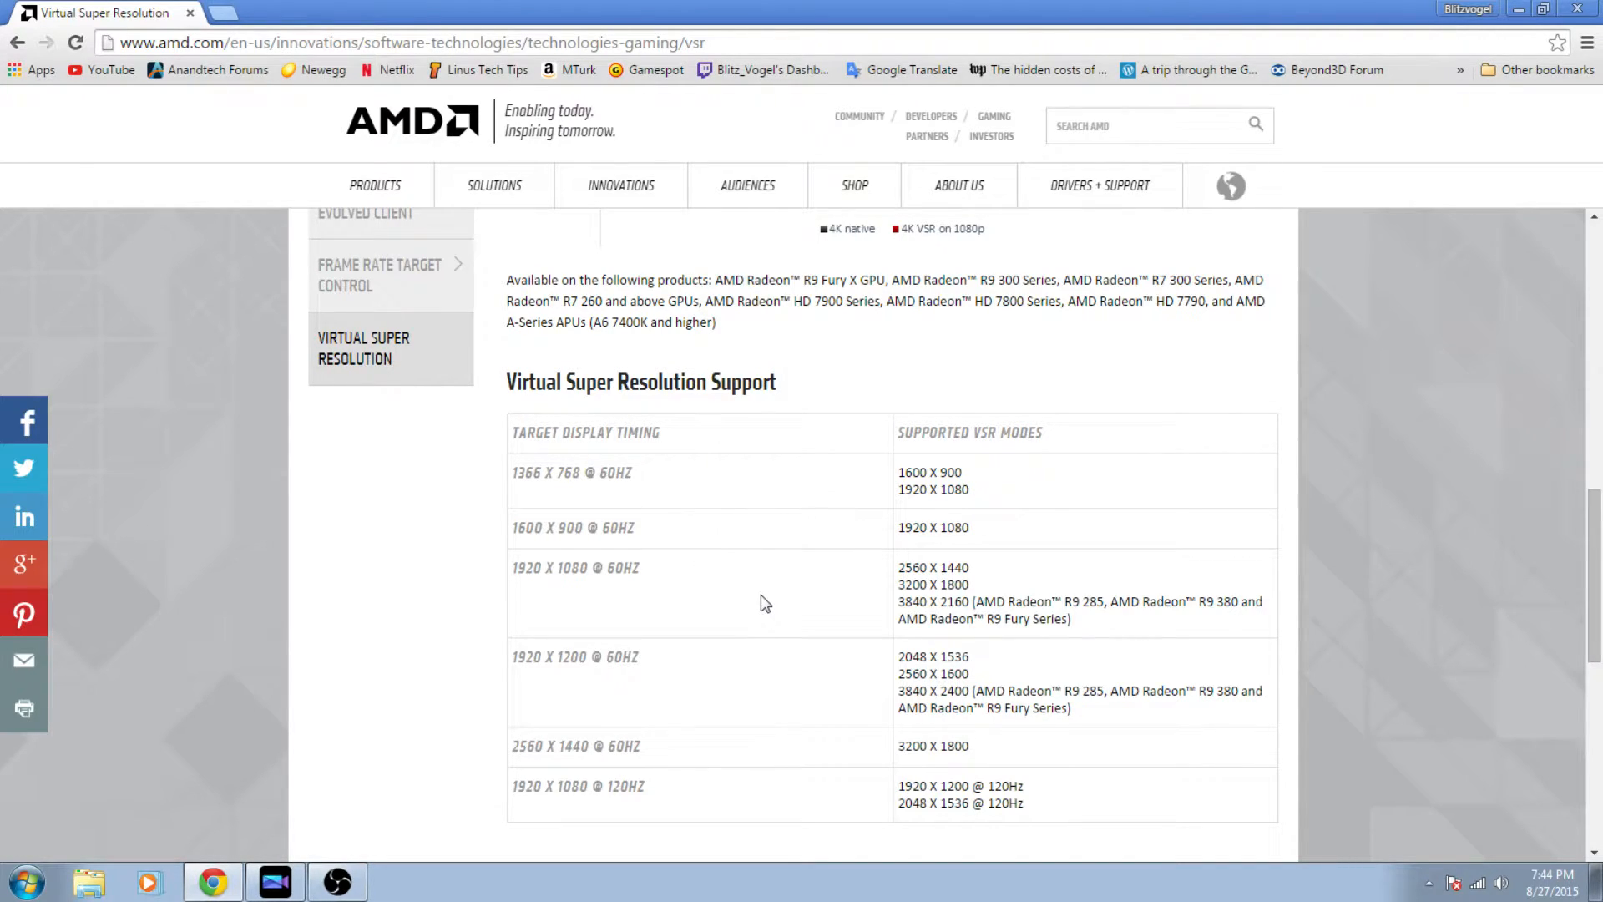
{"action": "mouse_move", "coordinate": [817, 585]}
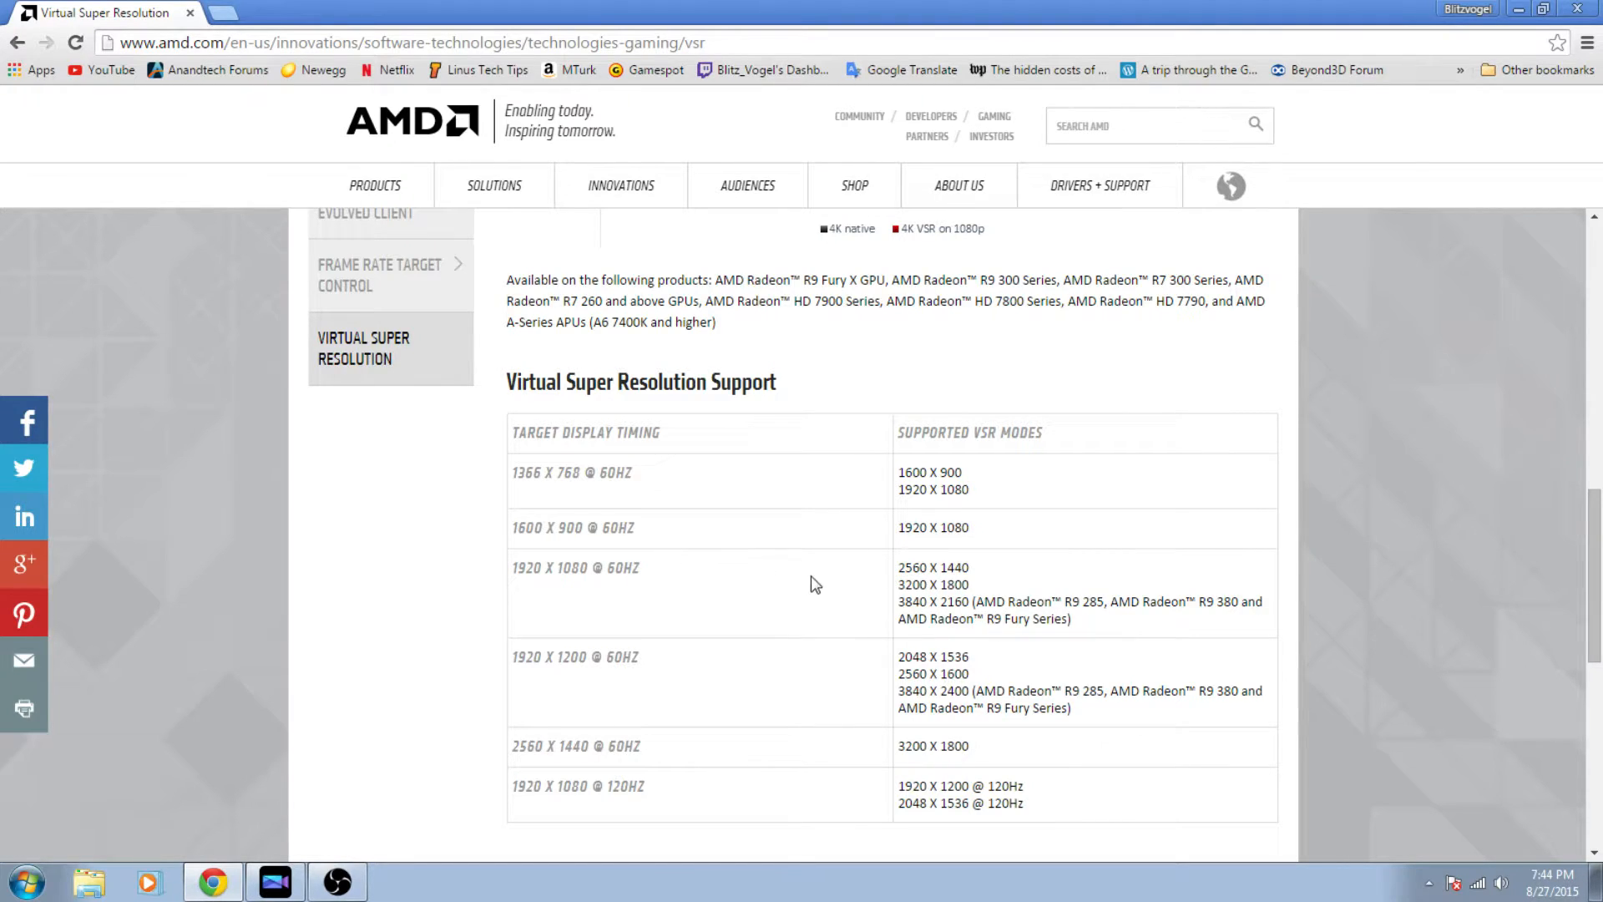